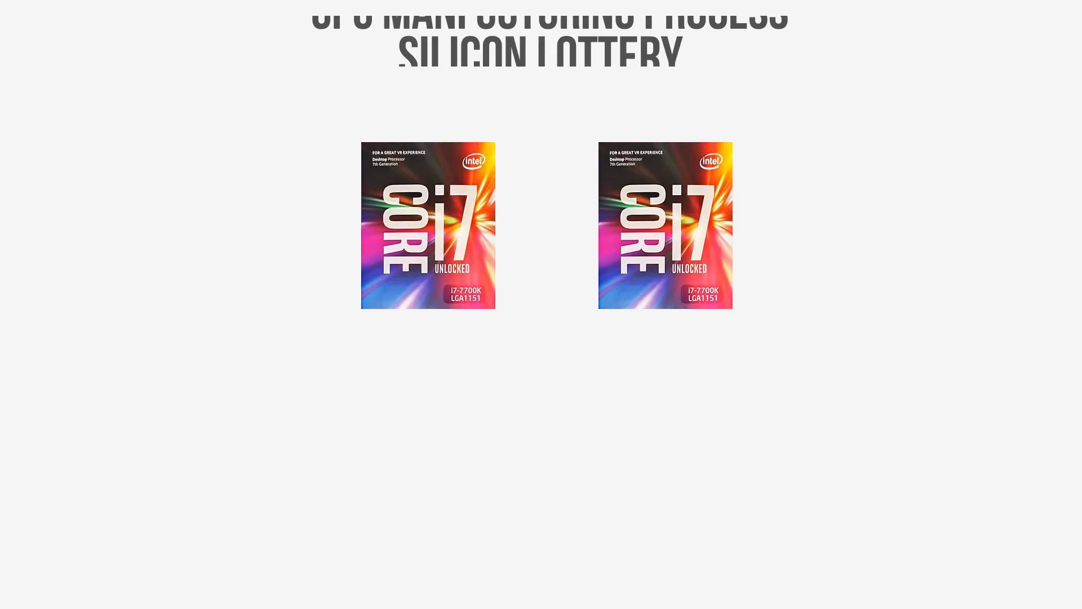
scroll("down", 3)
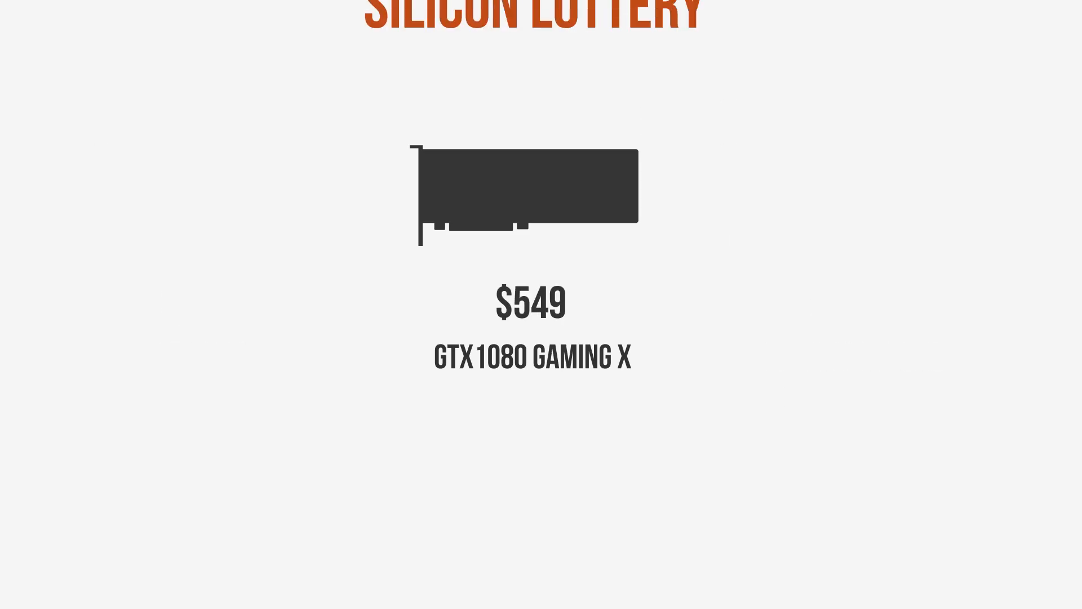